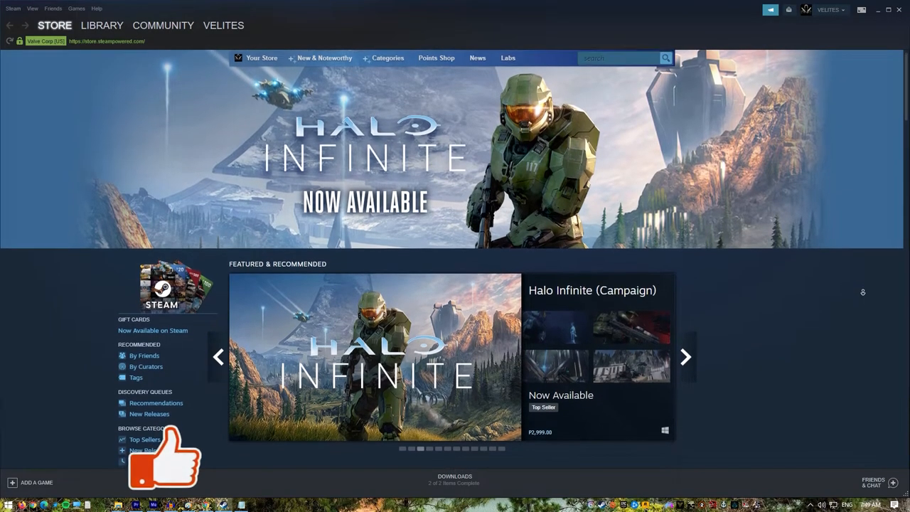
Scroll through Steam Setup, move past the welcome step, and accept the age and subscriber terms
{"action": "scroll", "scroll_direction": "down", "scroll_amount": 3}
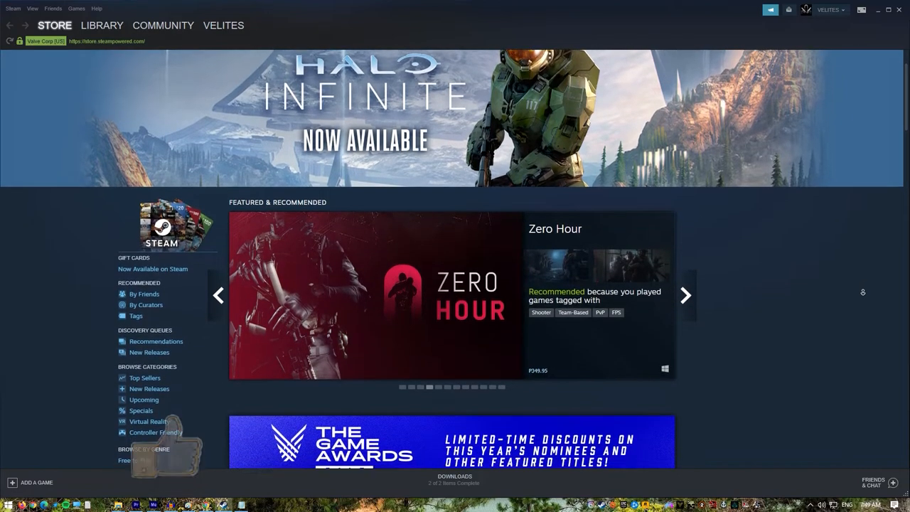
{"action": "scroll", "scroll_direction": "down", "scroll_amount": 3}
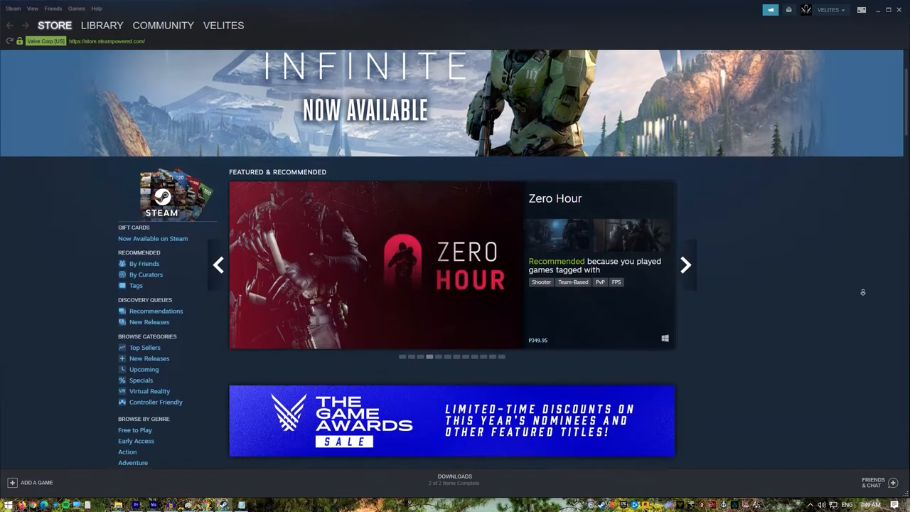
{"action": "scroll", "scroll_direction": "down", "scroll_amount": 3}
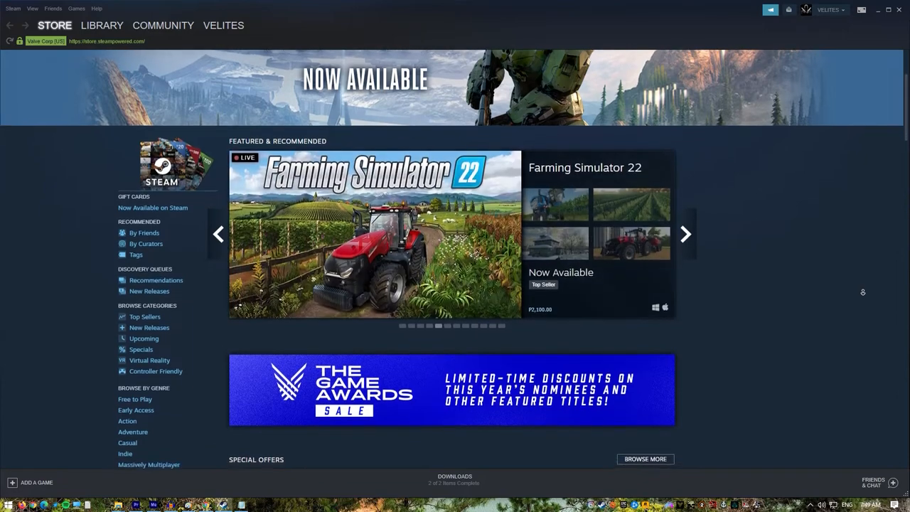
{"action": "scroll", "scroll_direction": "down", "scroll_amount": 3}
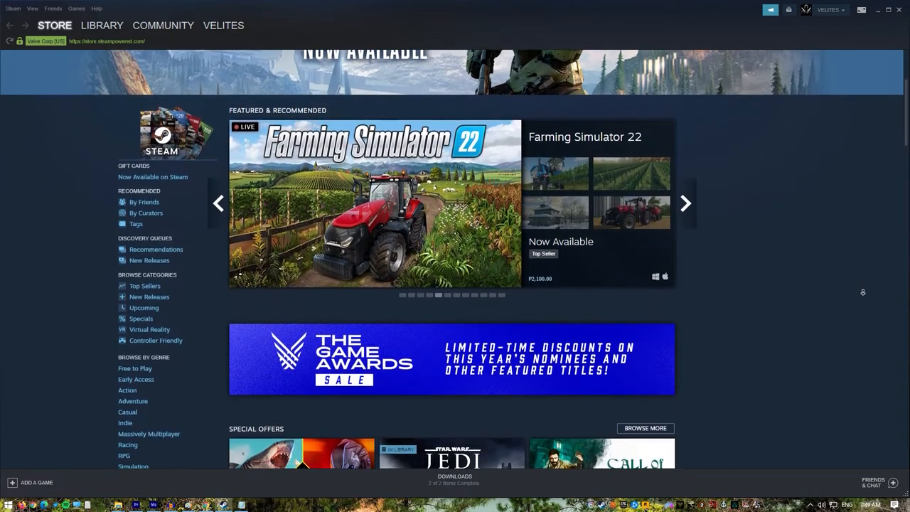
{"action": "scroll", "scroll_direction": "down", "scroll_amount": 3}
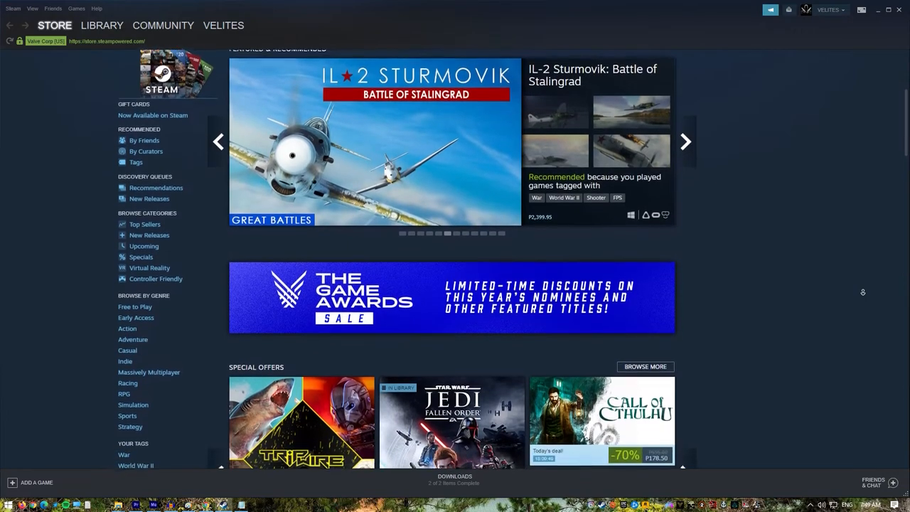
{"action": "scroll", "scroll_direction": "down", "scroll_amount": 3}
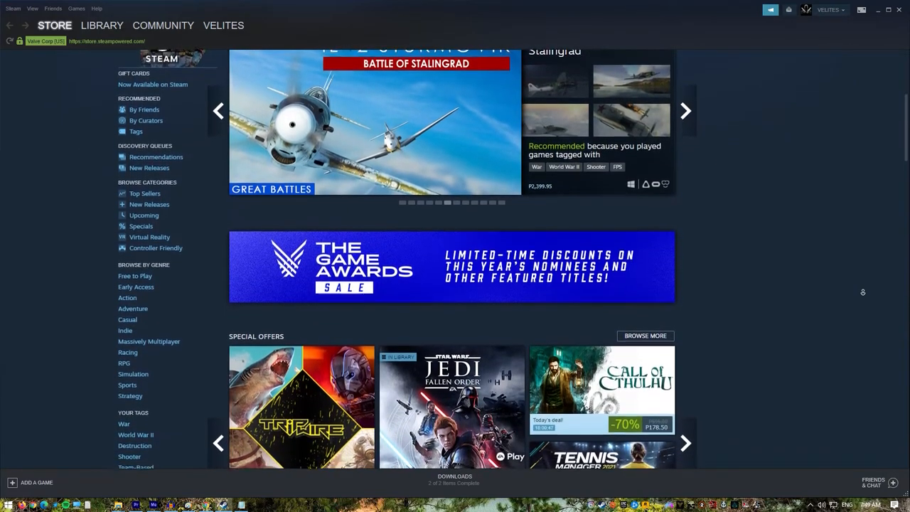
{"action": "scroll", "scroll_direction": "down", "scroll_amount": 3}
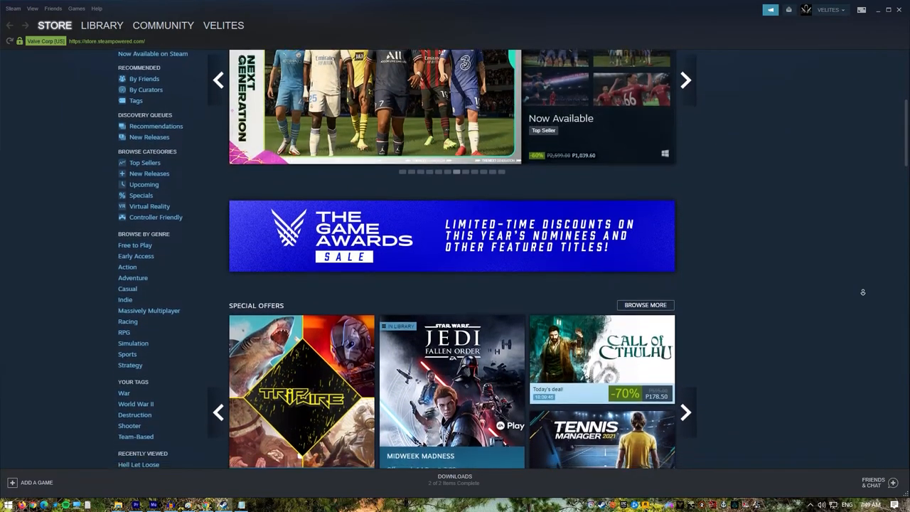
{"action": "scroll", "scroll_direction": "down", "scroll_amount": 3}
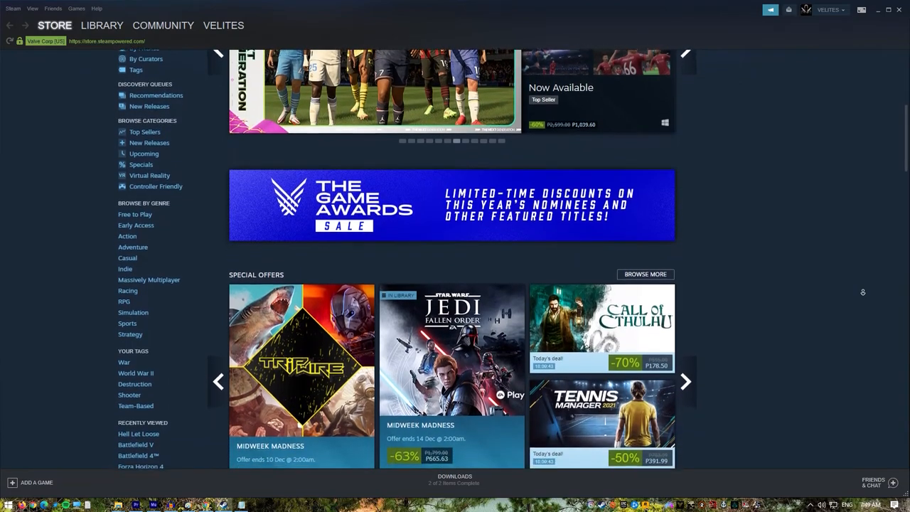
{"action": "scroll", "scroll_direction": "down", "scroll_amount": 3}
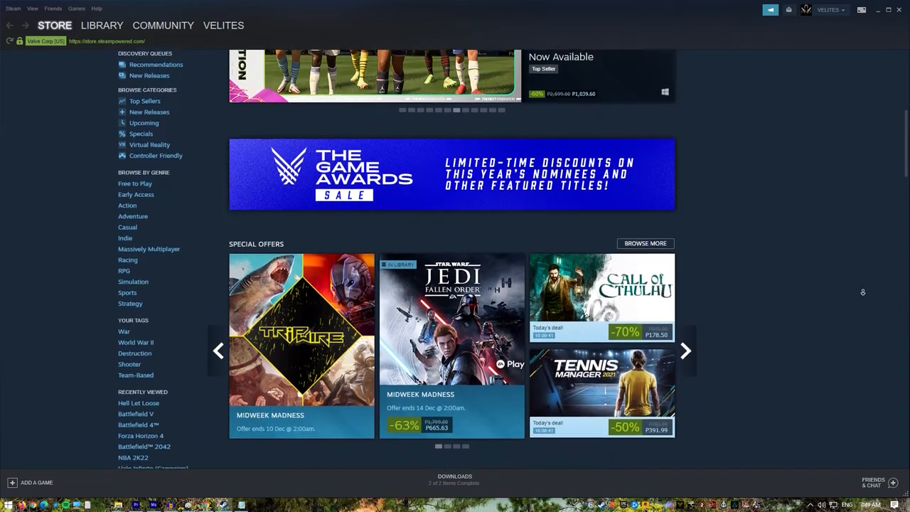
{"action": "scroll", "scroll_direction": "down", "scroll_amount": 3}
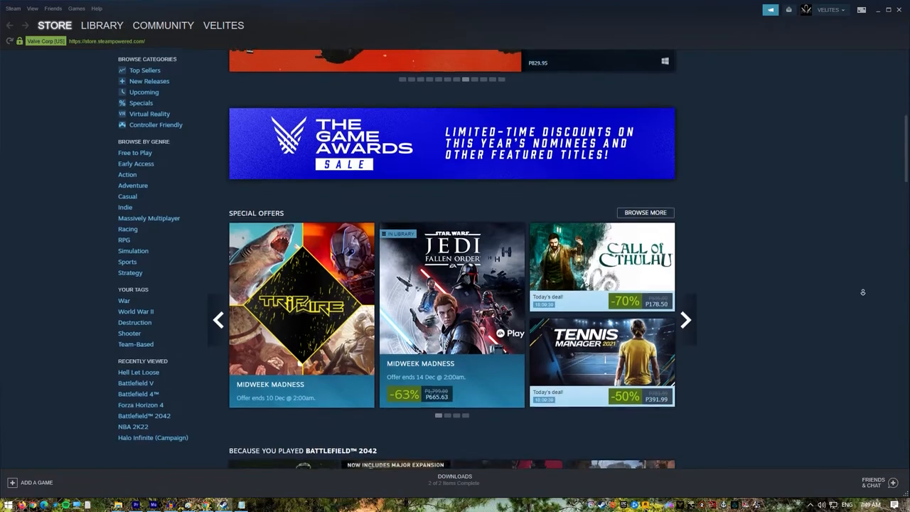
{"action": "scroll", "scroll_direction": "down", "scroll_amount": 3}
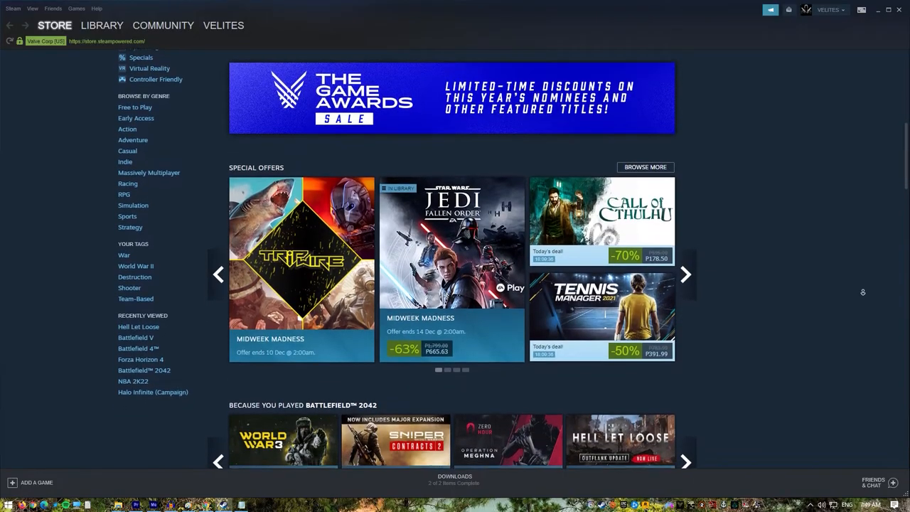
{"action": "scroll", "scroll_direction": "down", "scroll_amount": 3}
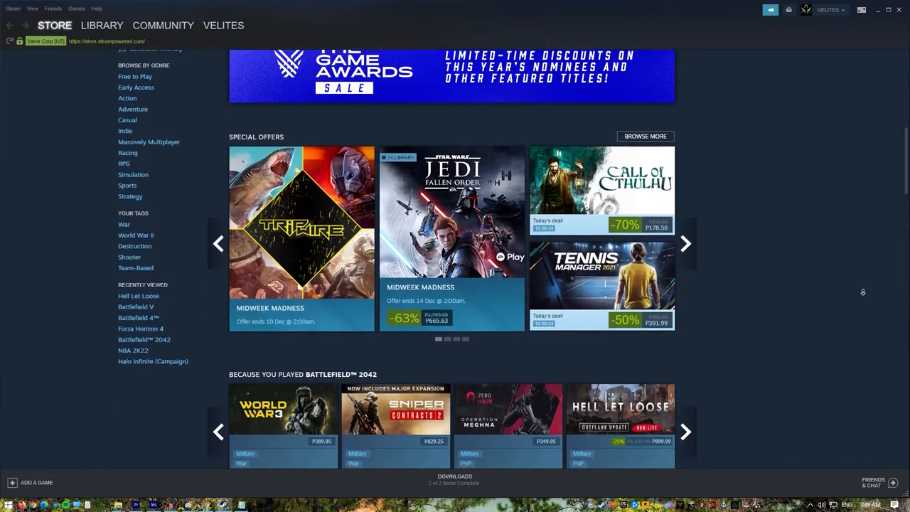
{"action": "scroll", "scroll_direction": "down", "scroll_amount": 3}
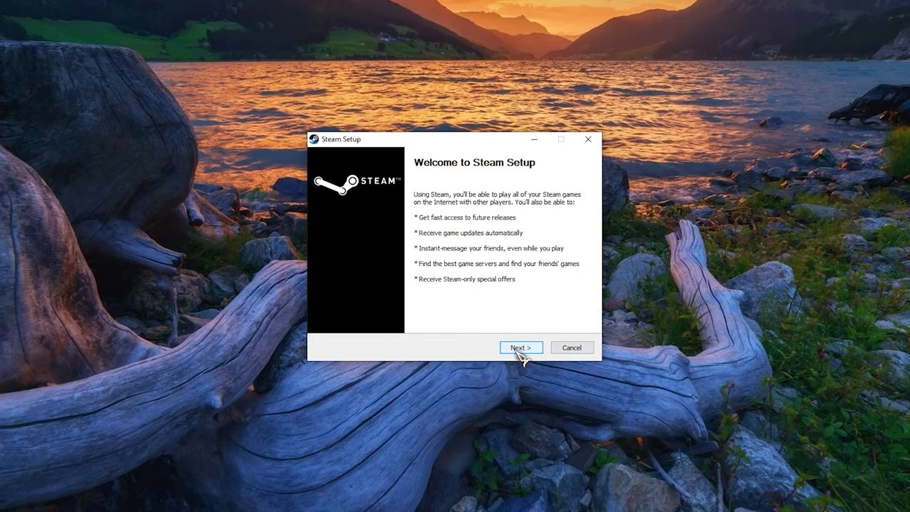
{"action": "left_click", "coordinate": [521, 347]}
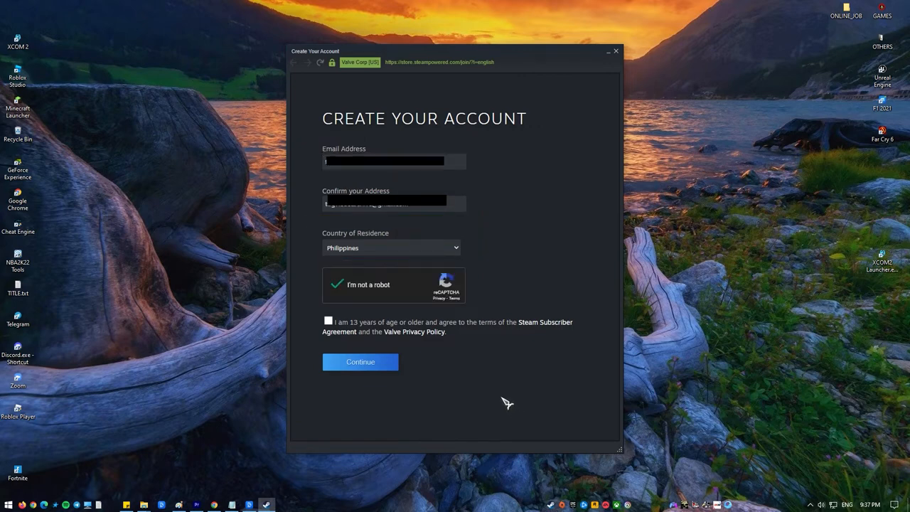
{"action": "left_click", "coordinate": [360, 362]}
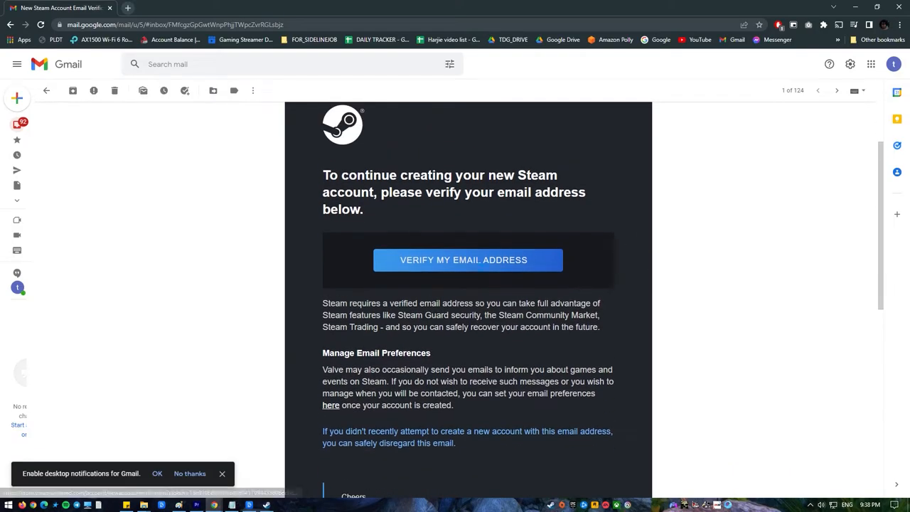
Use the VERIFY MY EMAIL ADDRESS link in Steam's verification email
{"action": "left_click", "coordinate": [463, 259]}
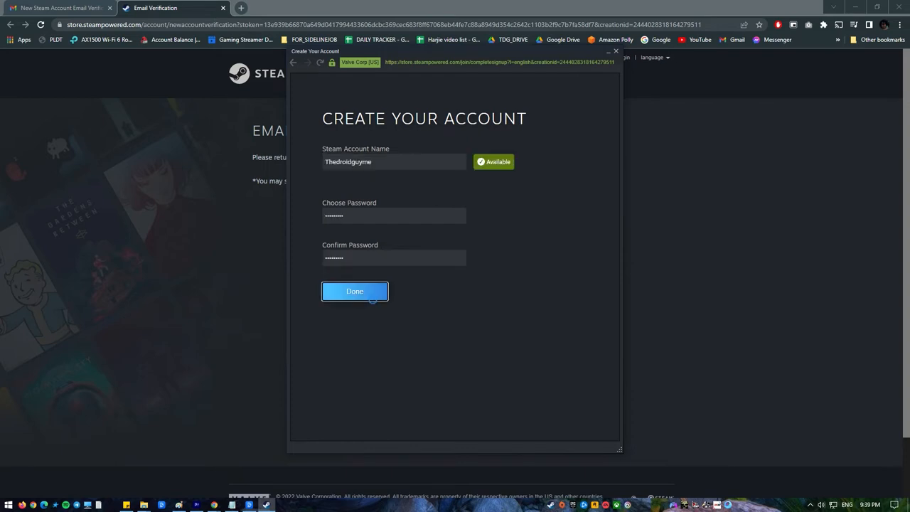
Finish the account with name and password, sign in, and dismiss the Steam News pop-up
{"action": "left_click", "coordinate": [353, 291]}
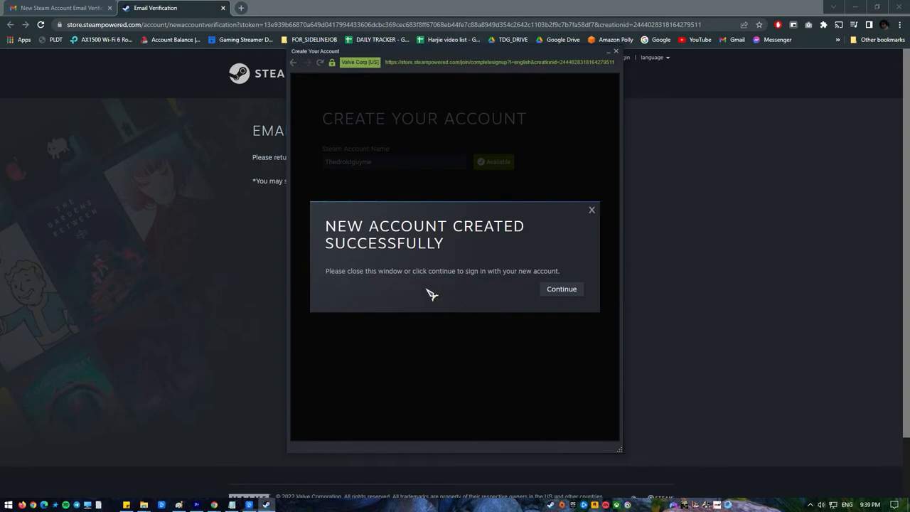
{"action": "left_click", "coordinate": [560, 288]}
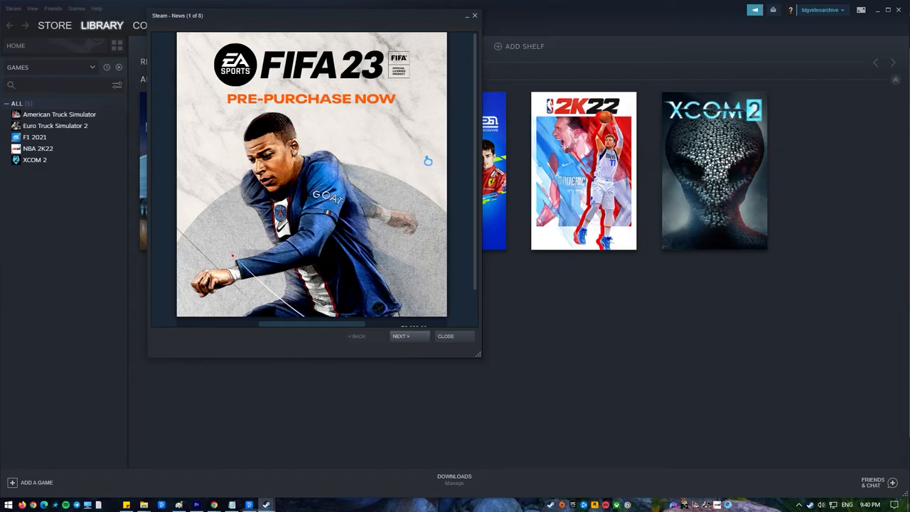
{"action": "left_click", "coordinate": [445, 336]}
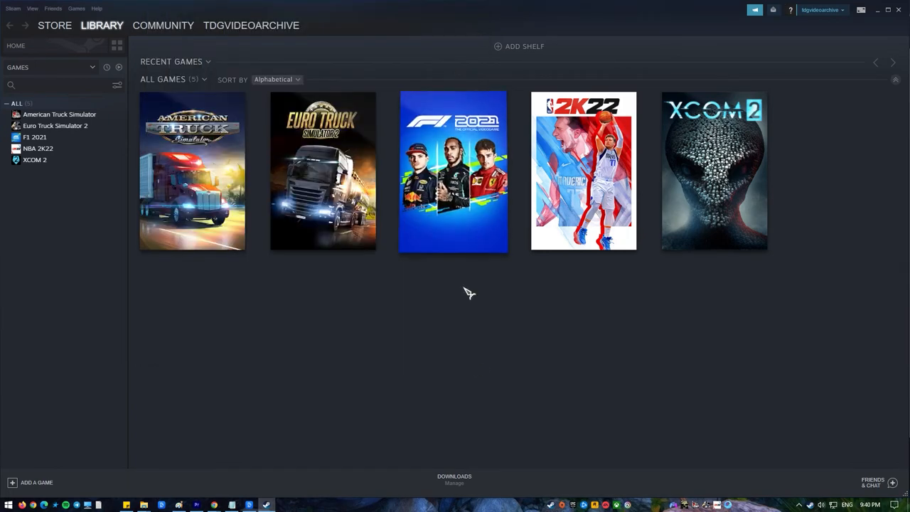
{"action": "left_click", "coordinate": [54, 25]}
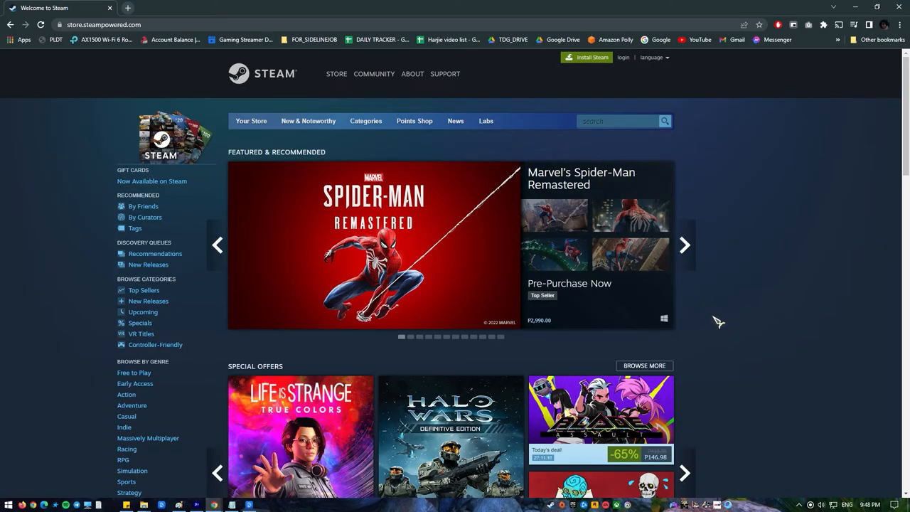
Open Join Steam from the login page, accept the terms, and type 'shawsocks' as the email
{"action": "left_click", "coordinate": [623, 57]}
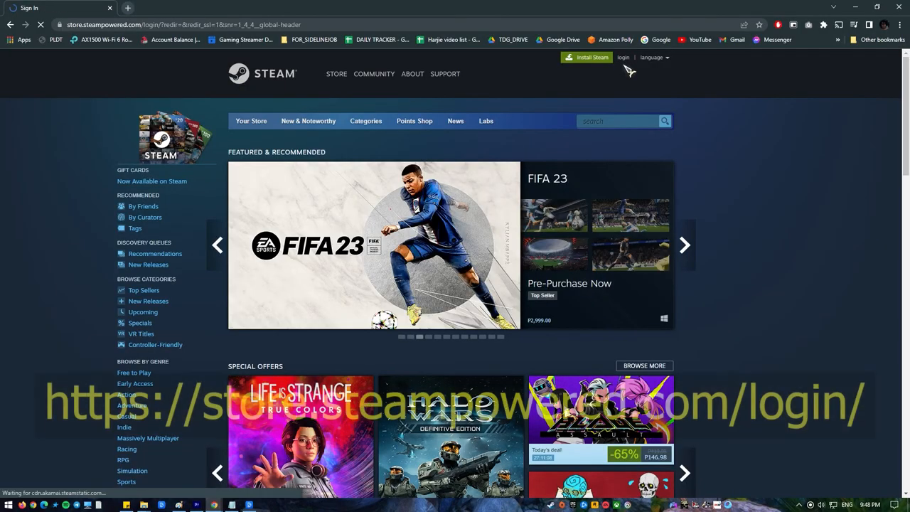
{"action": "left_click", "coordinate": [622, 57]}
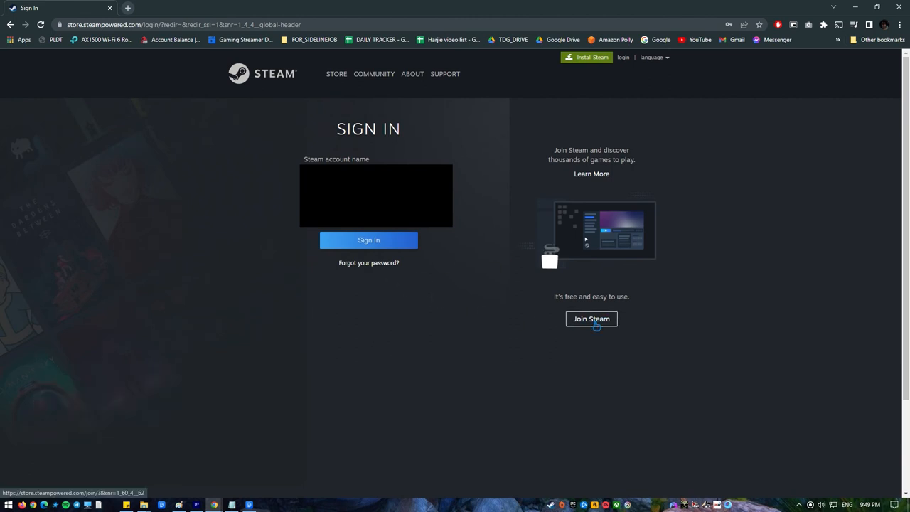
{"action": "left_click", "coordinate": [591, 318]}
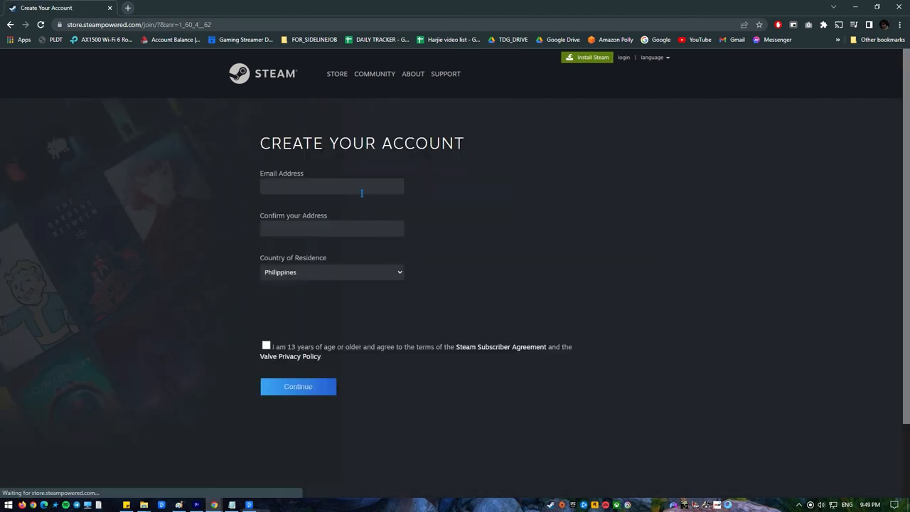
{"action": "left_click", "coordinate": [331, 186]}
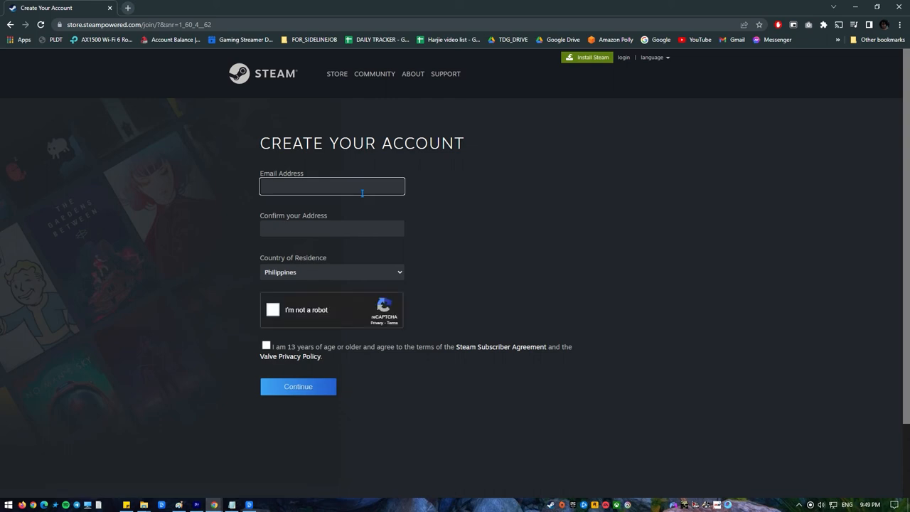
{"action": "left_click", "coordinate": [265, 345]}
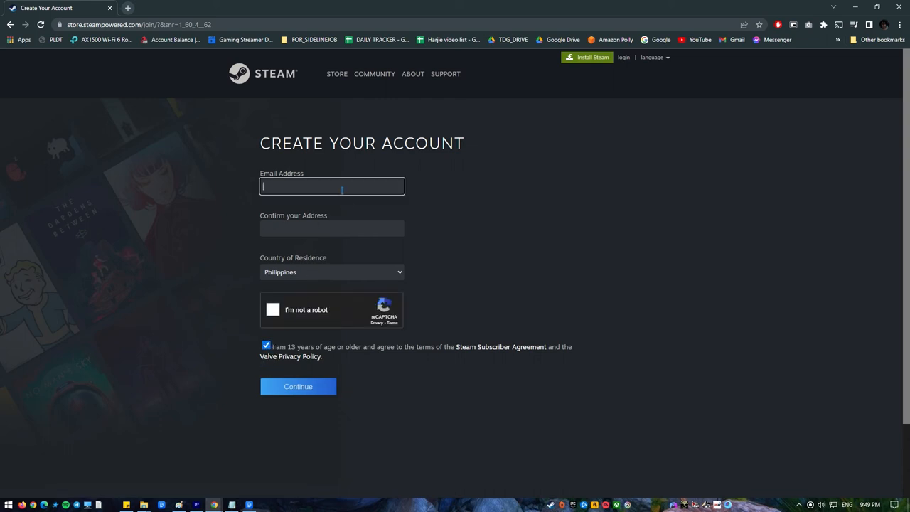
{"action": "type", "text": "shado"}
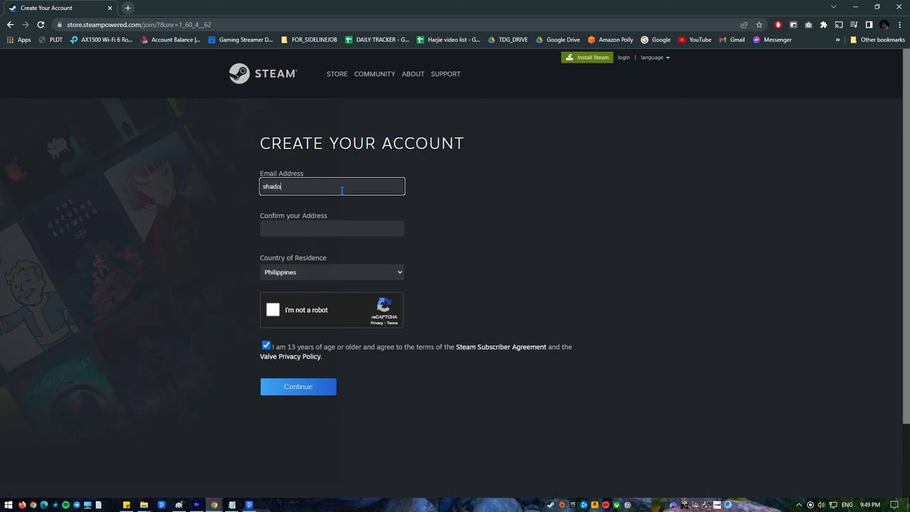
{"action": "type", "text": "wsocks"}
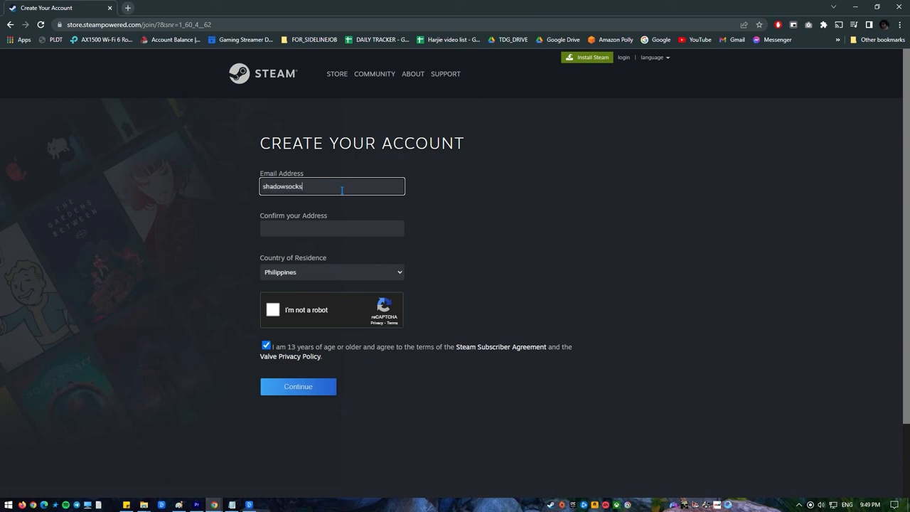